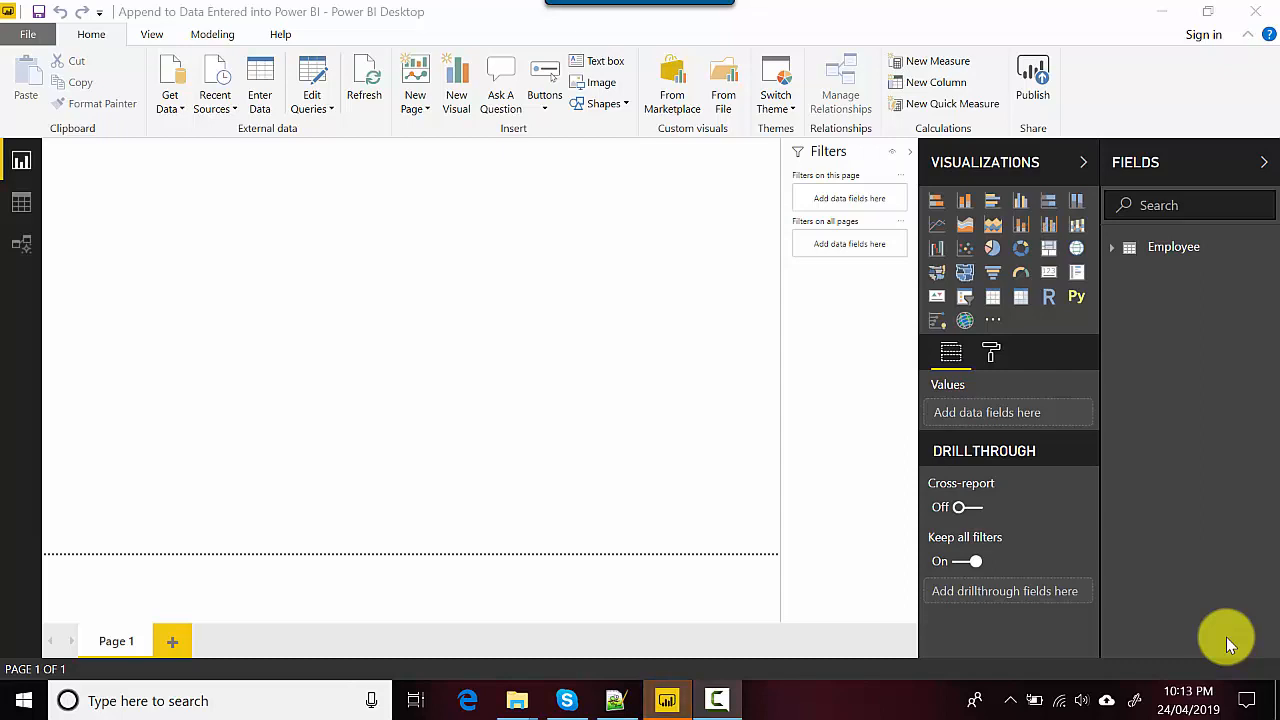
{"action": "mouse_move", "coordinate": [225, 10]}
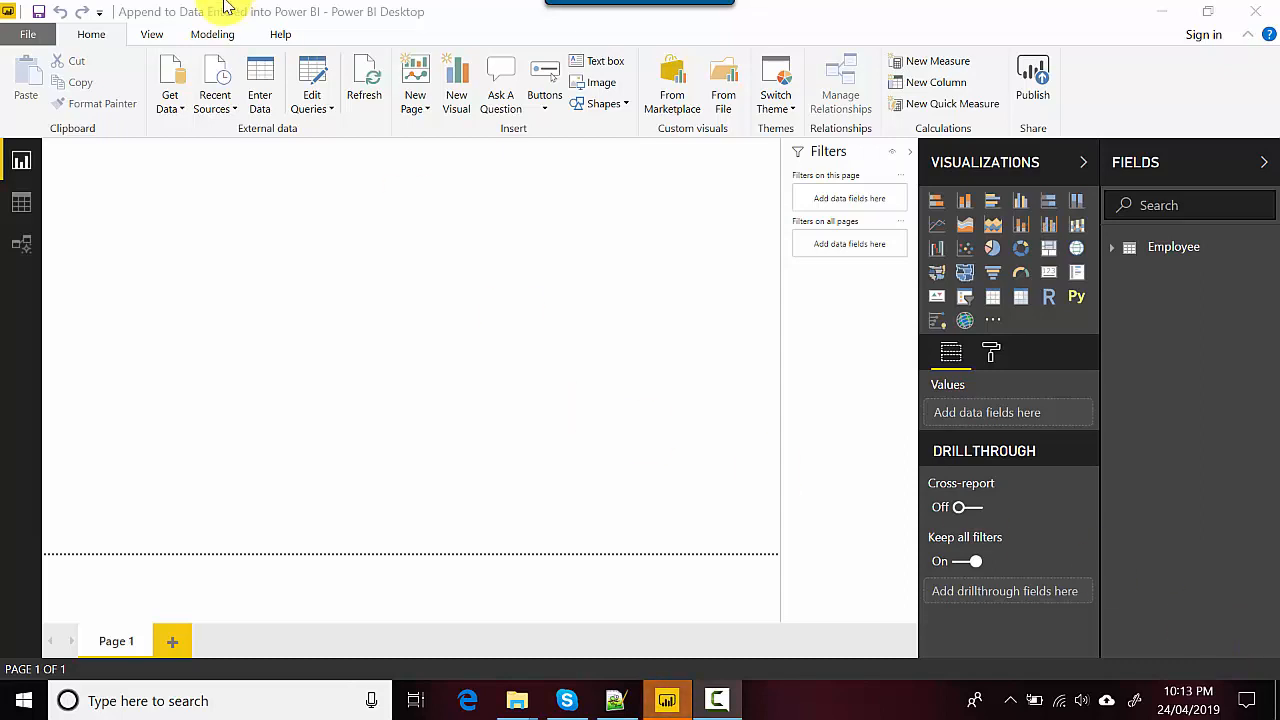
Switch to Data view to display the Employee table's four rows
{"action": "left_click", "coordinate": [21, 202]}
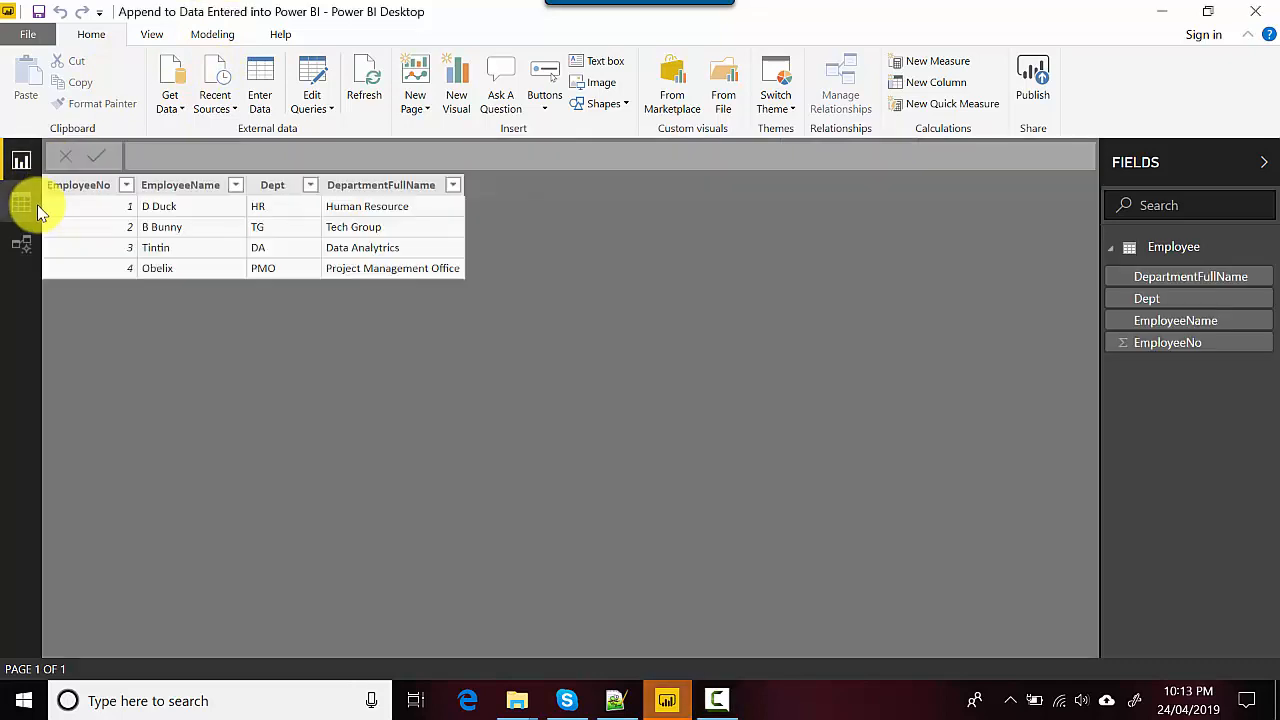
{"action": "left_click", "coordinate": [22, 203]}
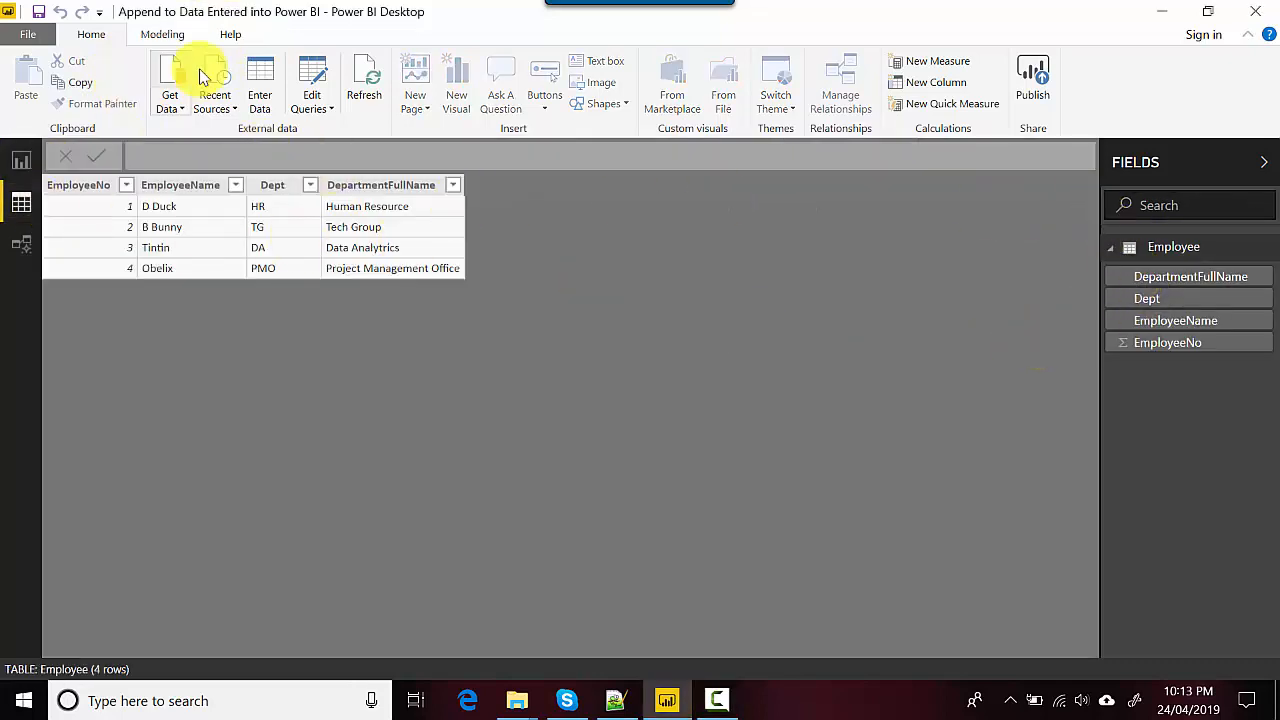
{"action": "mouse_move", "coordinate": [262, 85]}
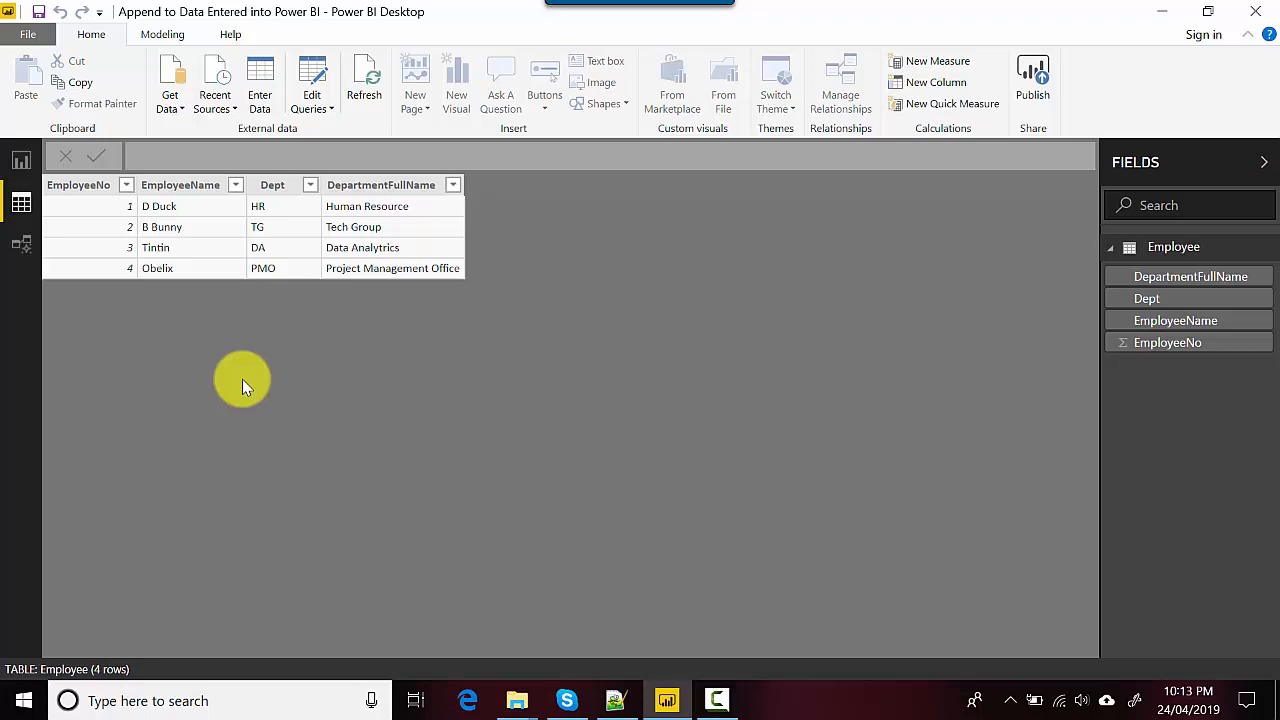
{"action": "mouse_move", "coordinate": [228, 362]}
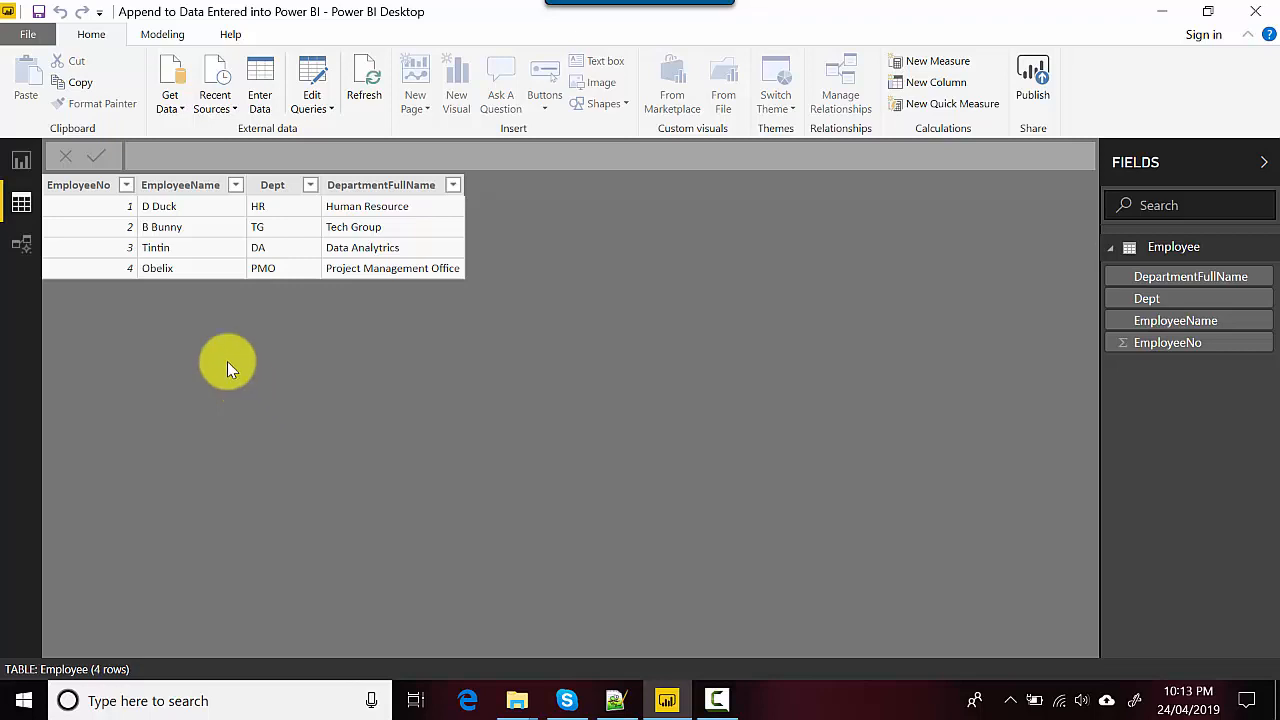
{"action": "mouse_move", "coordinate": [347, 351]}
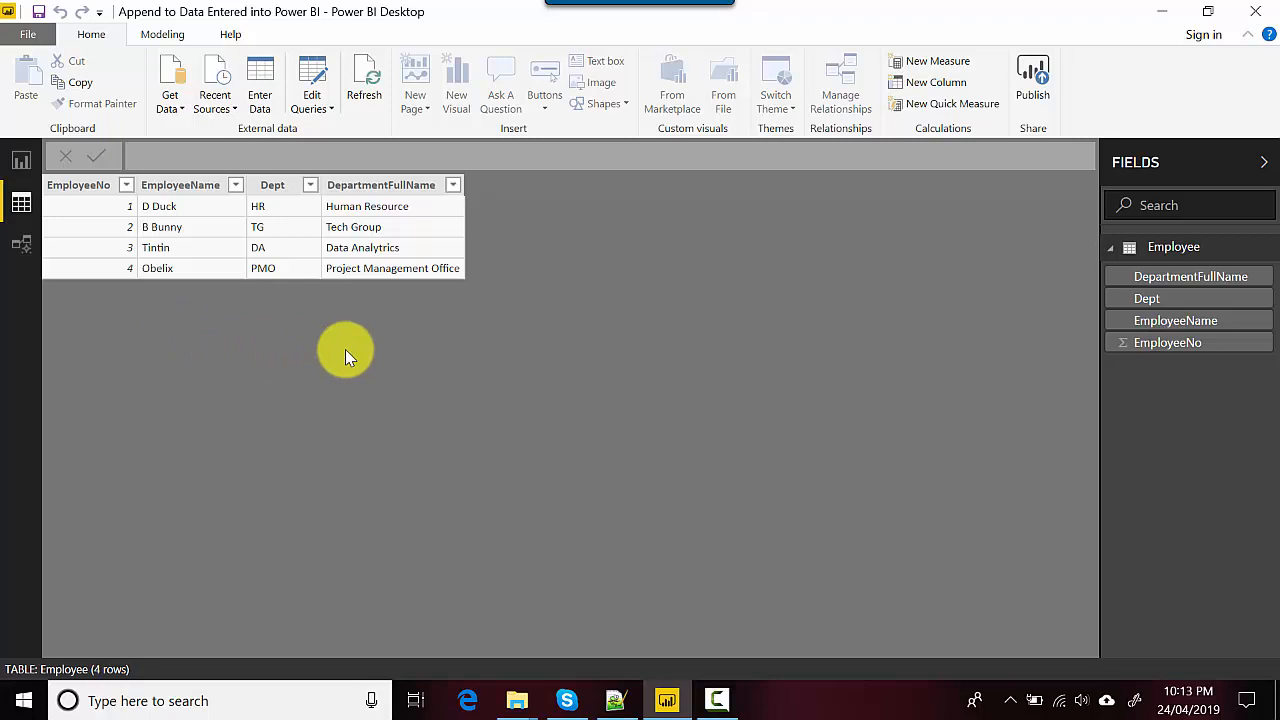
{"action": "mouse_move", "coordinate": [259, 85]}
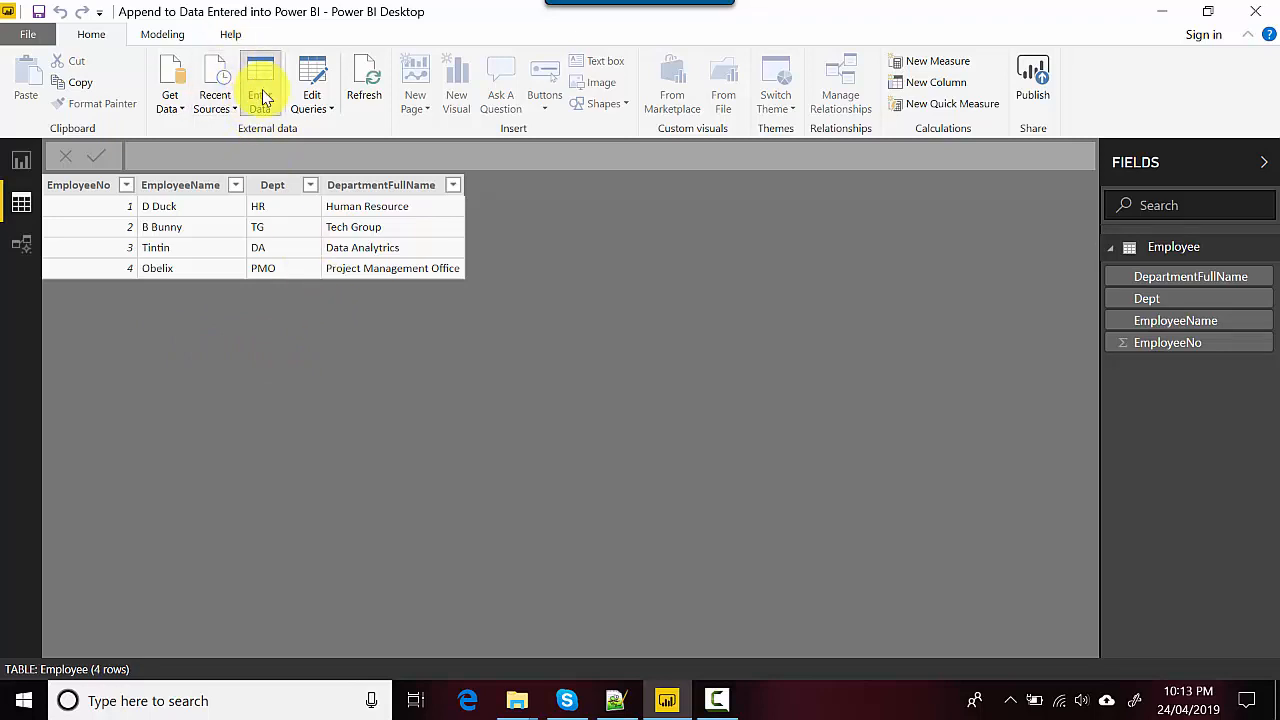
{"action": "left_click", "coordinate": [260, 85]}
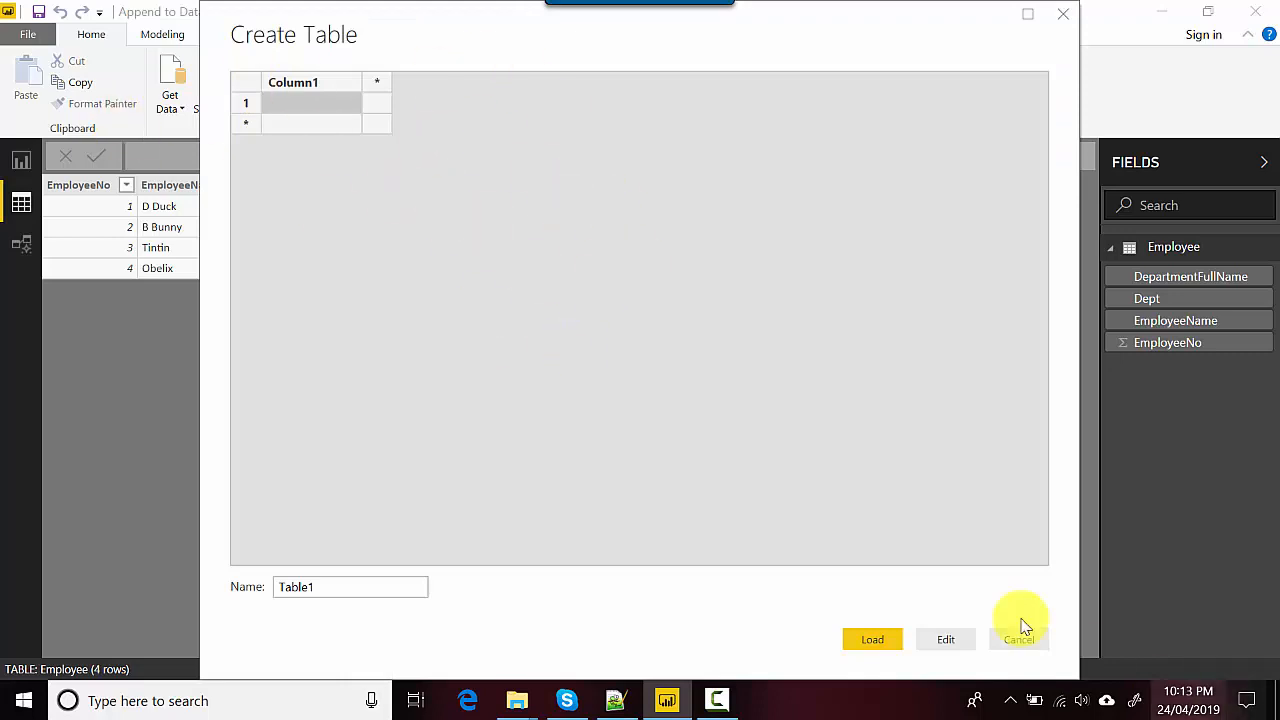
{"action": "left_click", "coordinate": [1018, 639]}
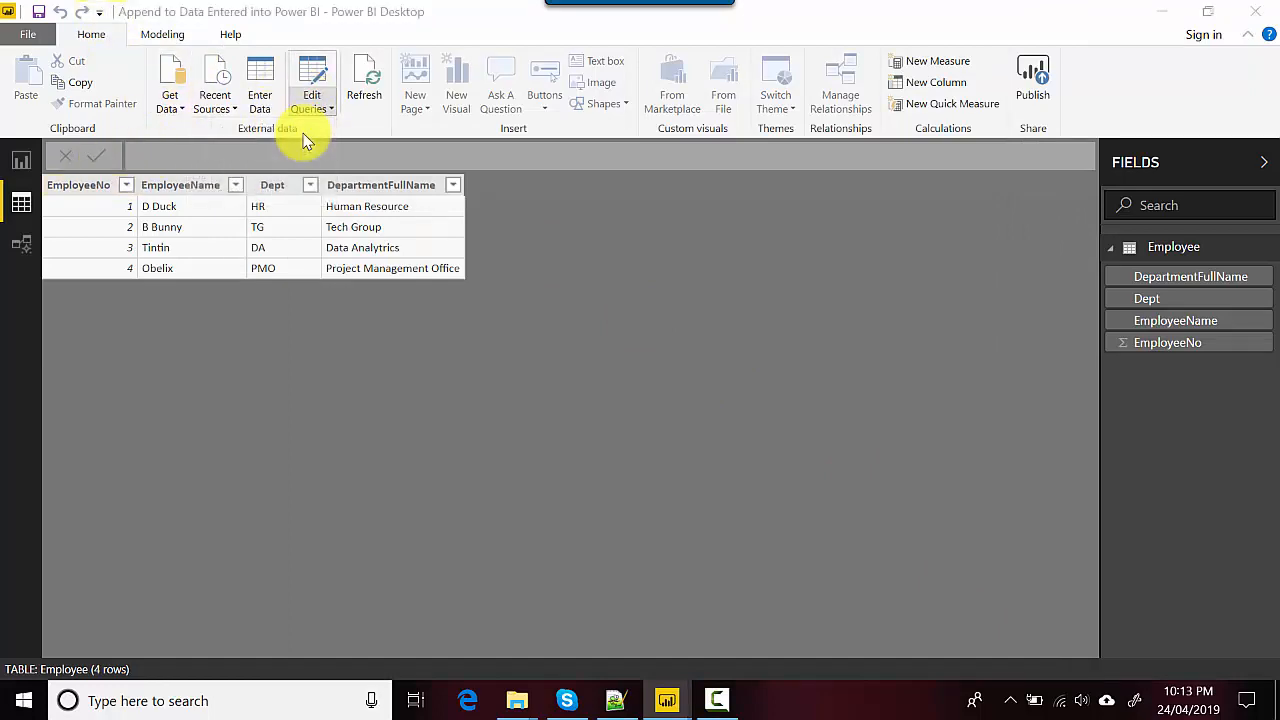
Open the Employee query in Power Query Editor and preview its Source step data
{"action": "left_click", "coordinate": [311, 85]}
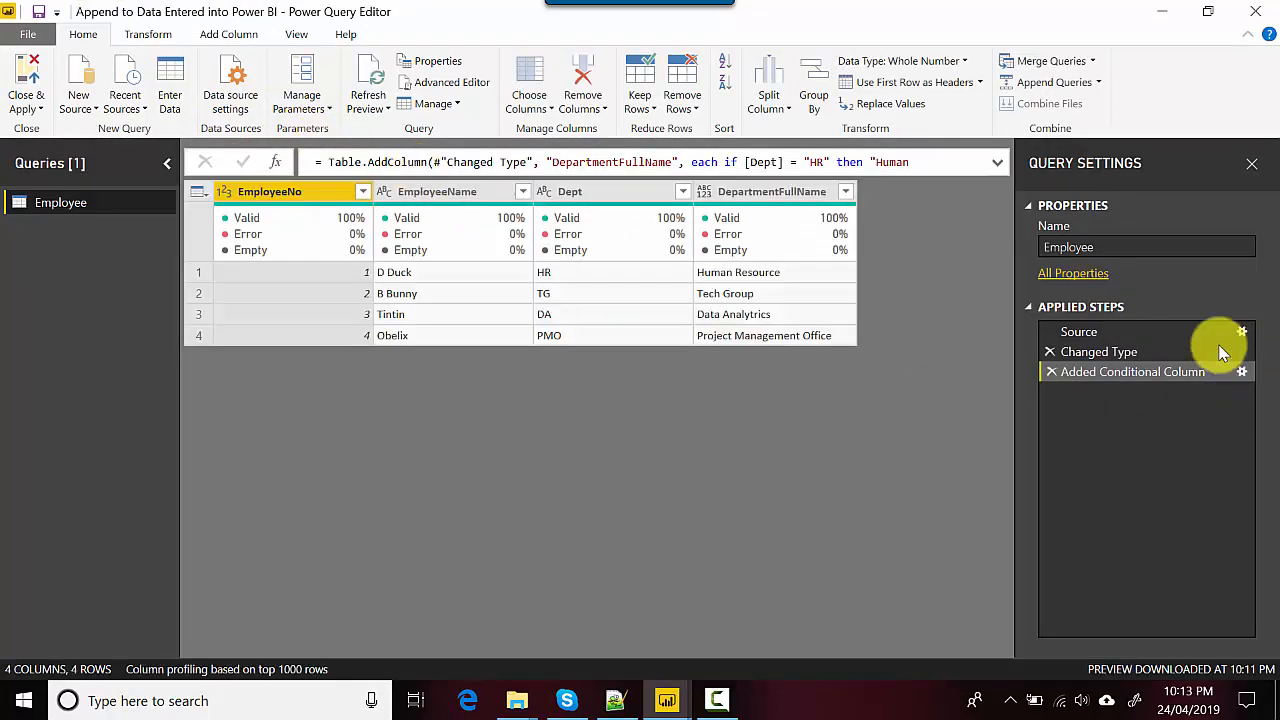
{"action": "mouse_move", "coordinate": [890, 330]}
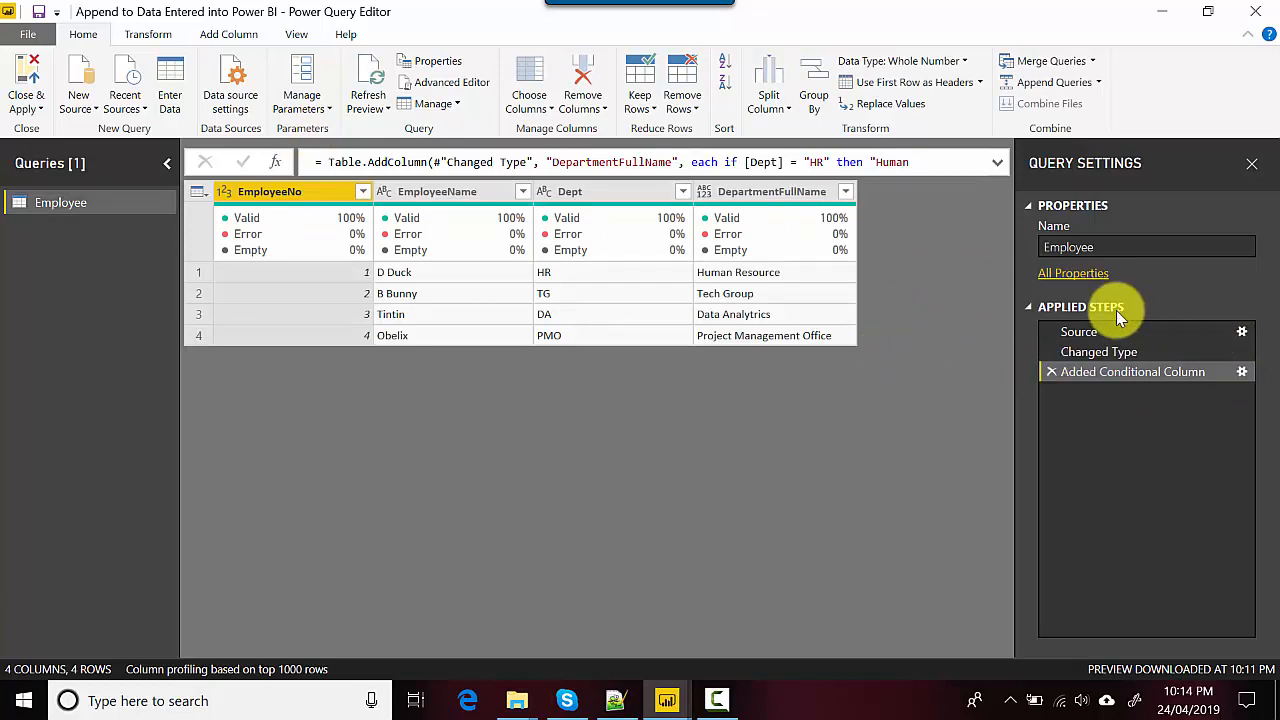
{"action": "left_click", "coordinate": [1078, 331]}
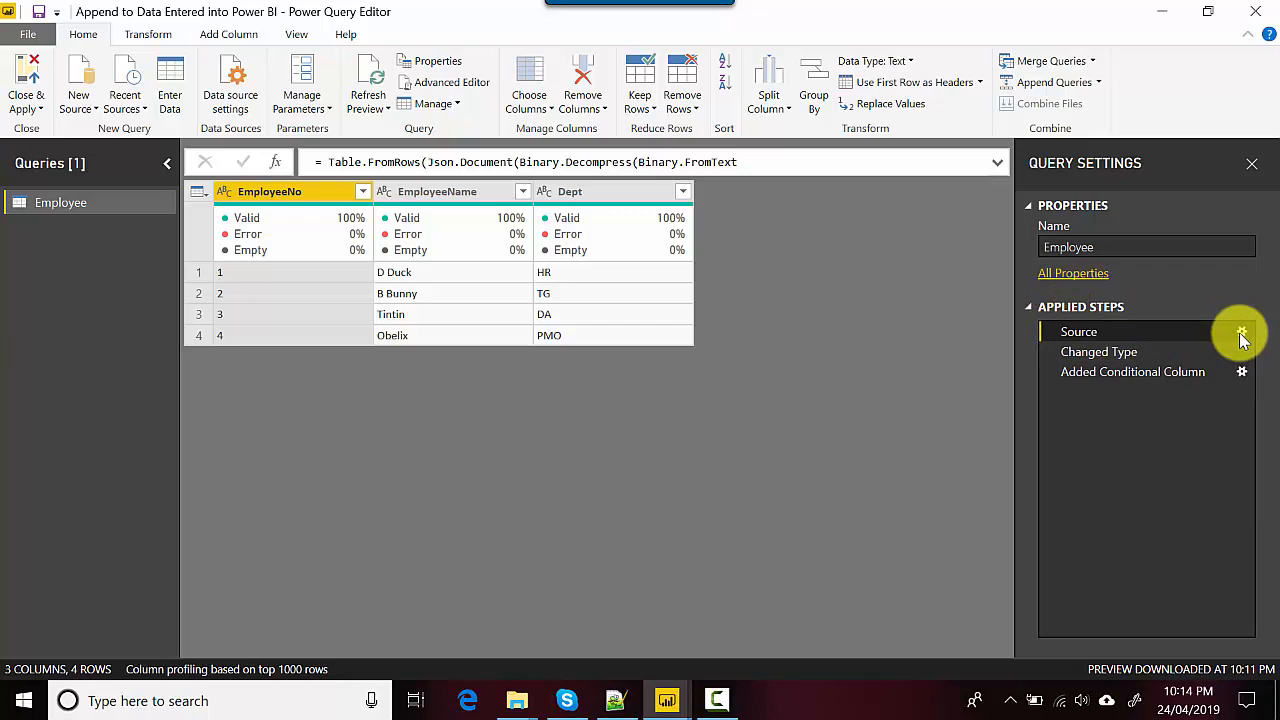
{"action": "left_click", "coordinate": [1242, 331]}
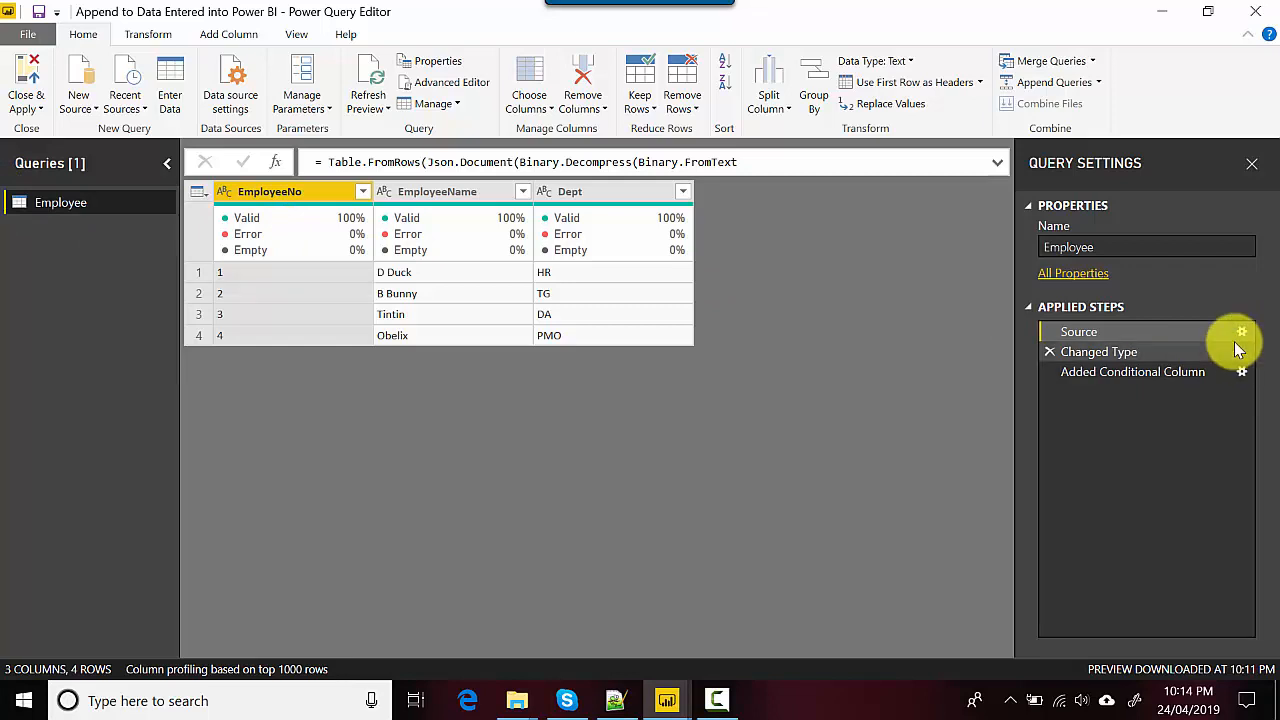
{"action": "mouse_move", "coordinate": [1240, 331]}
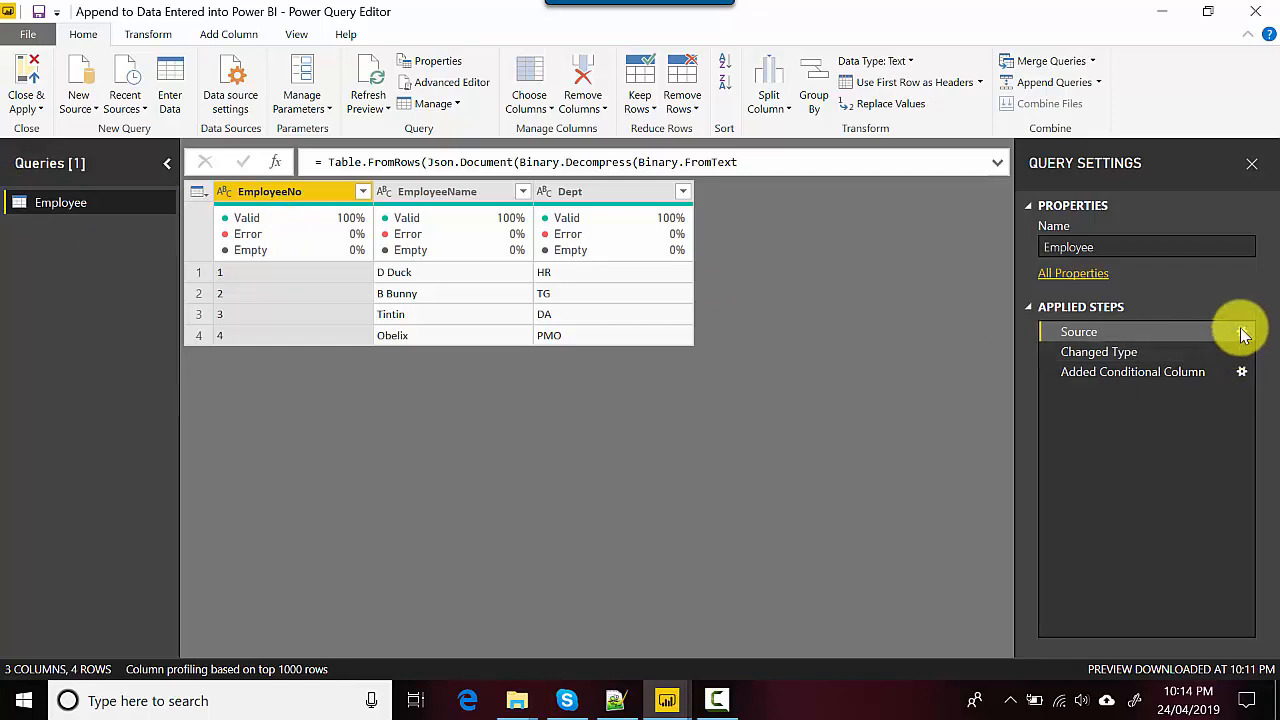
Add row 5, Test12, Test in the Source step's Create Table dialog
{"action": "left_click", "coordinate": [1242, 331]}
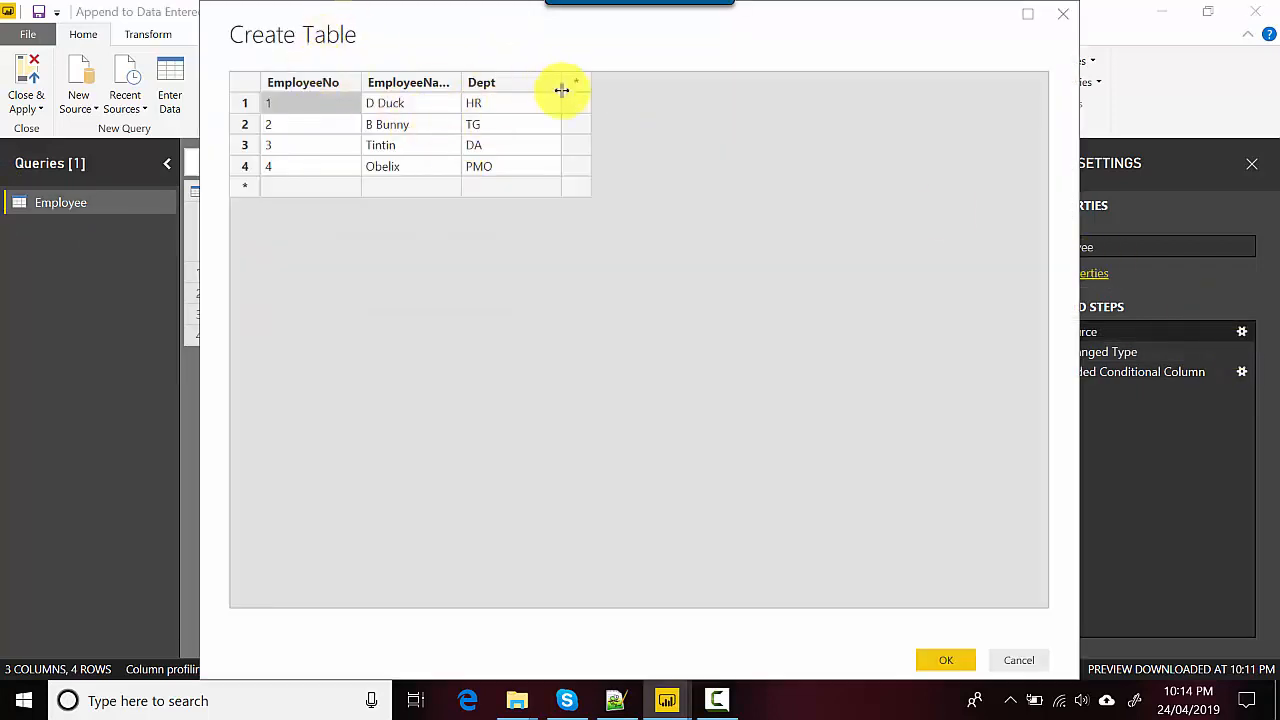
{"action": "mouse_move", "coordinate": [320, 195]}
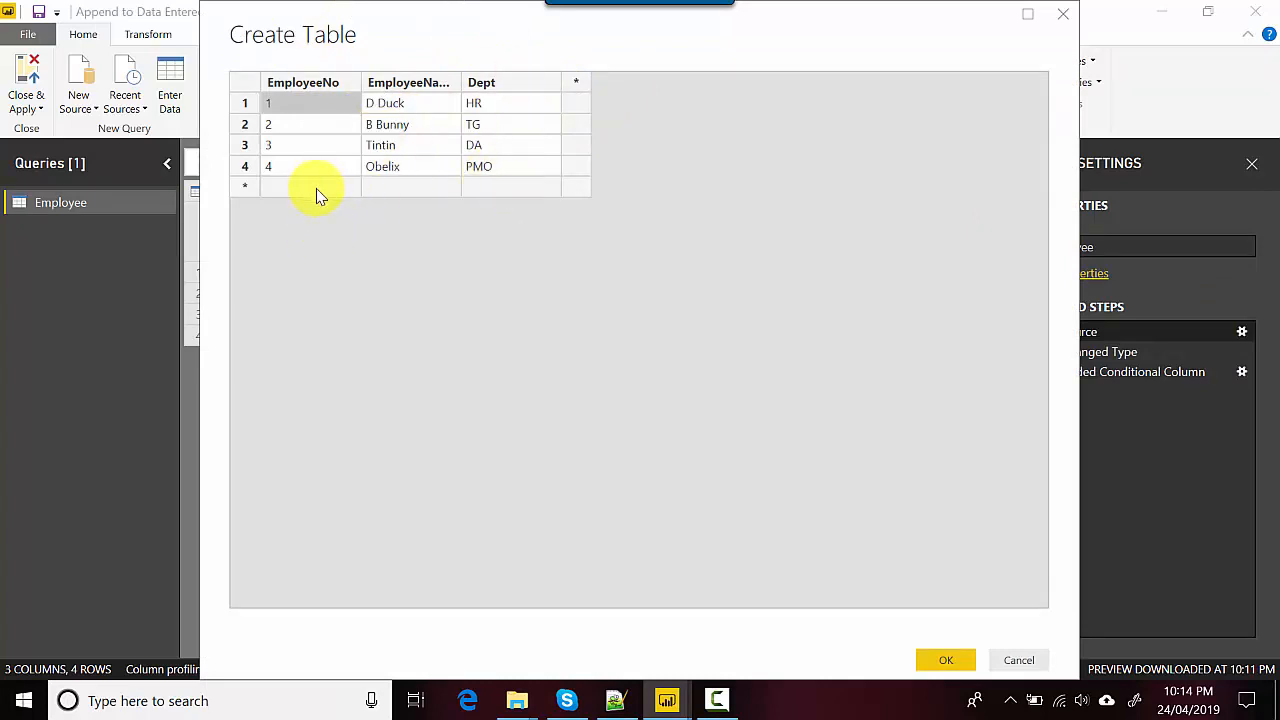
{"action": "left_click", "coordinate": [310, 187]}
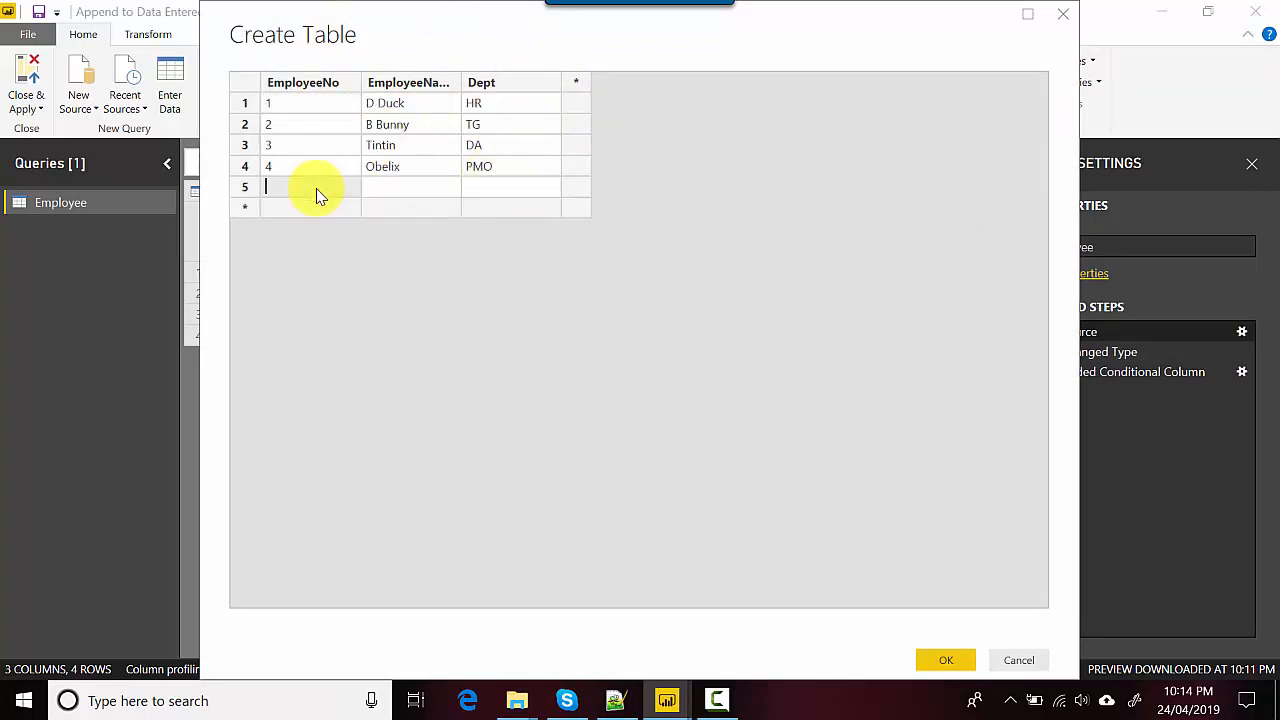
{"action": "type", "text": "4"}
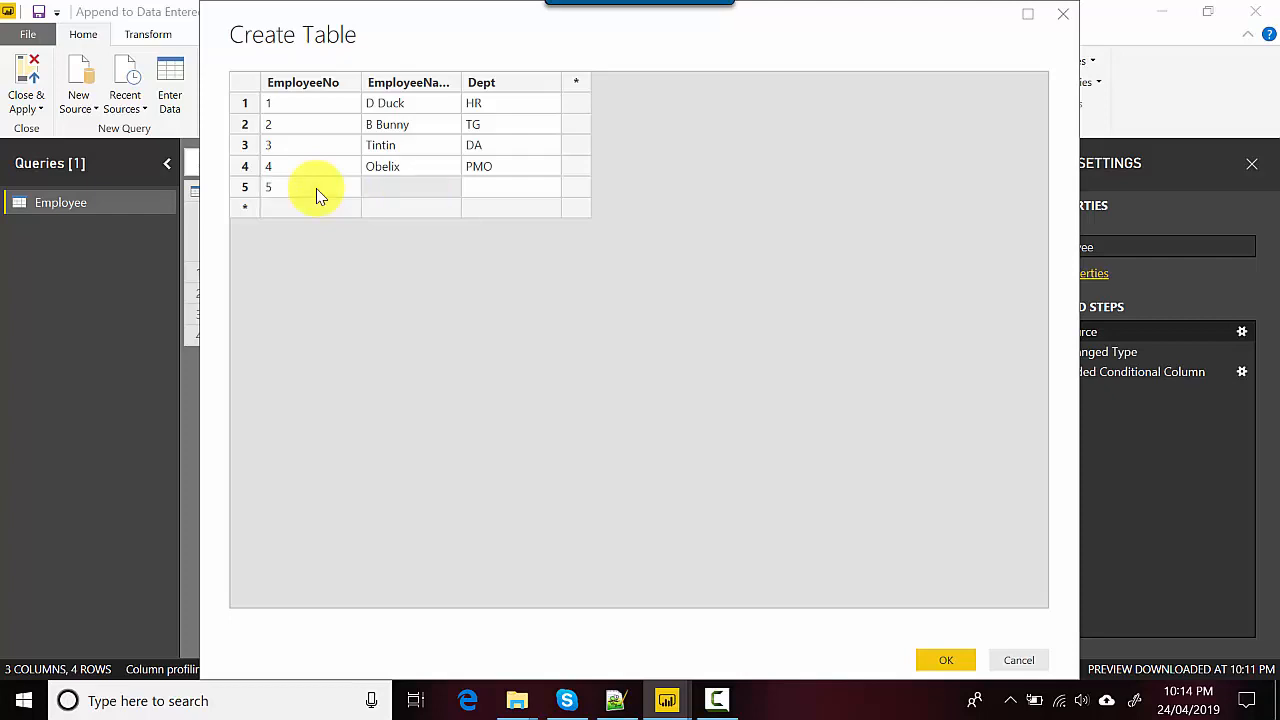
{"action": "type", "text": "Test12"}
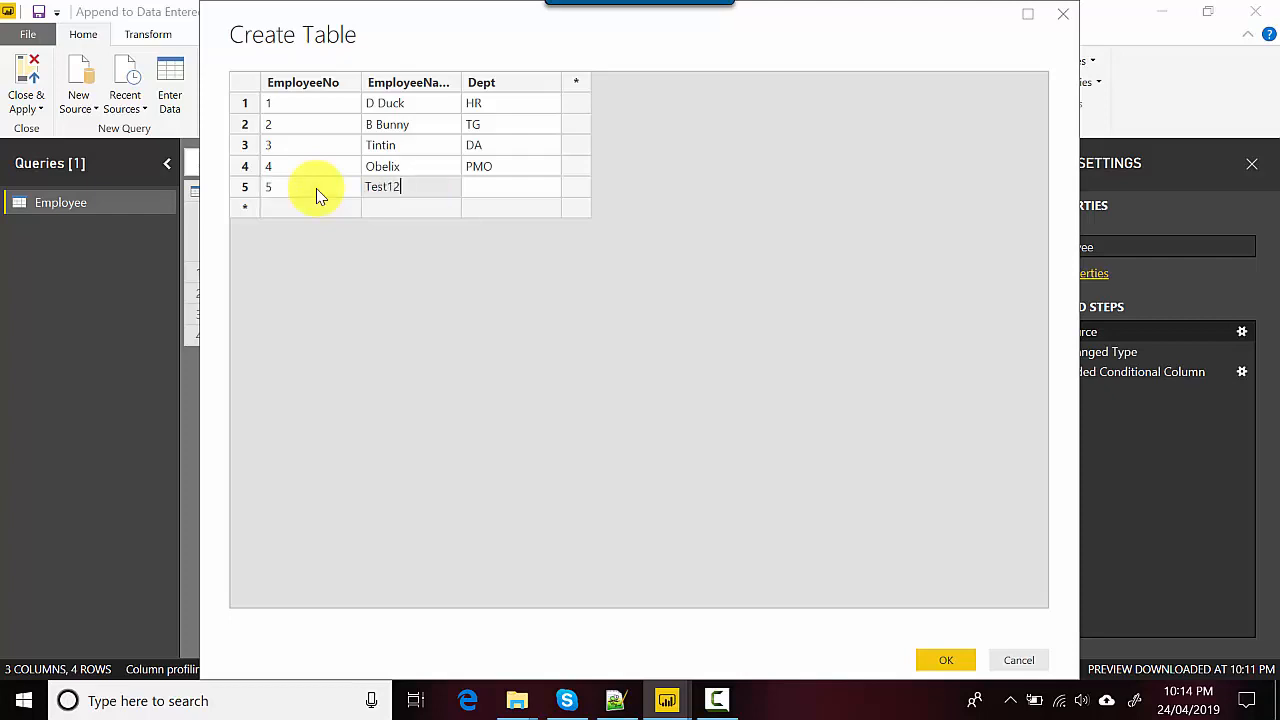
{"action": "type", "text": "Test"}
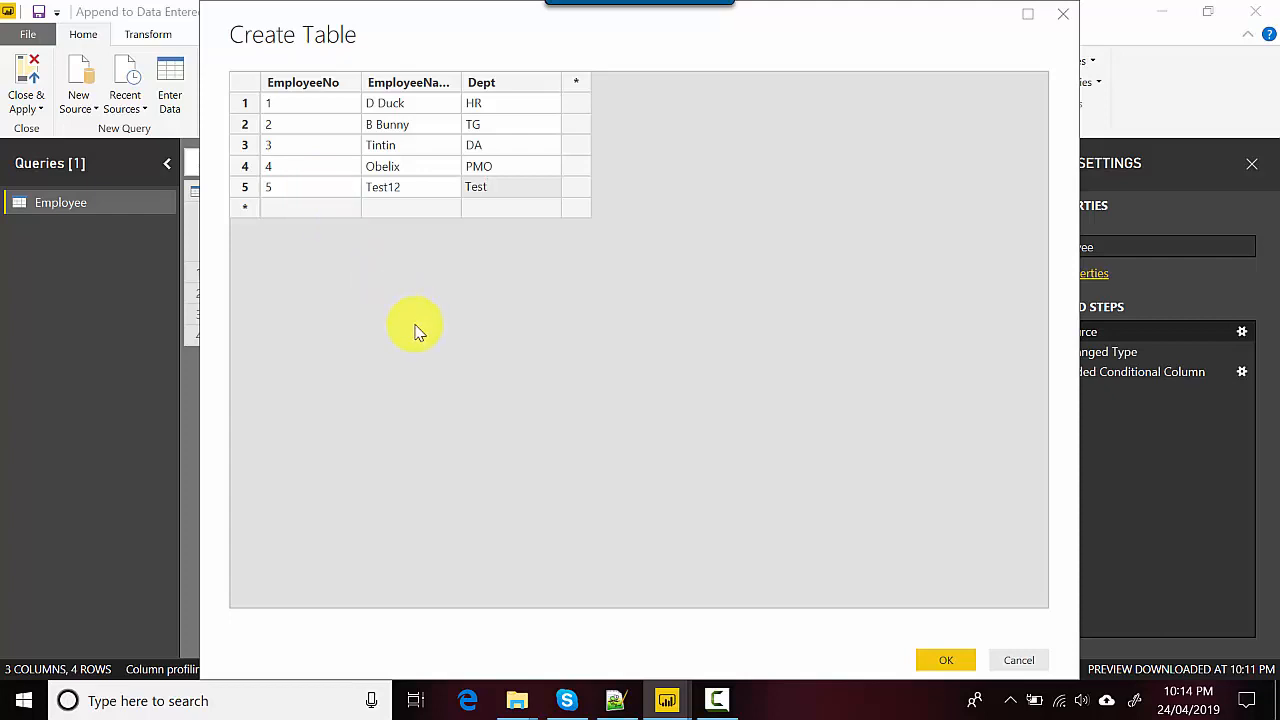
{"action": "left_click", "coordinate": [945, 660]}
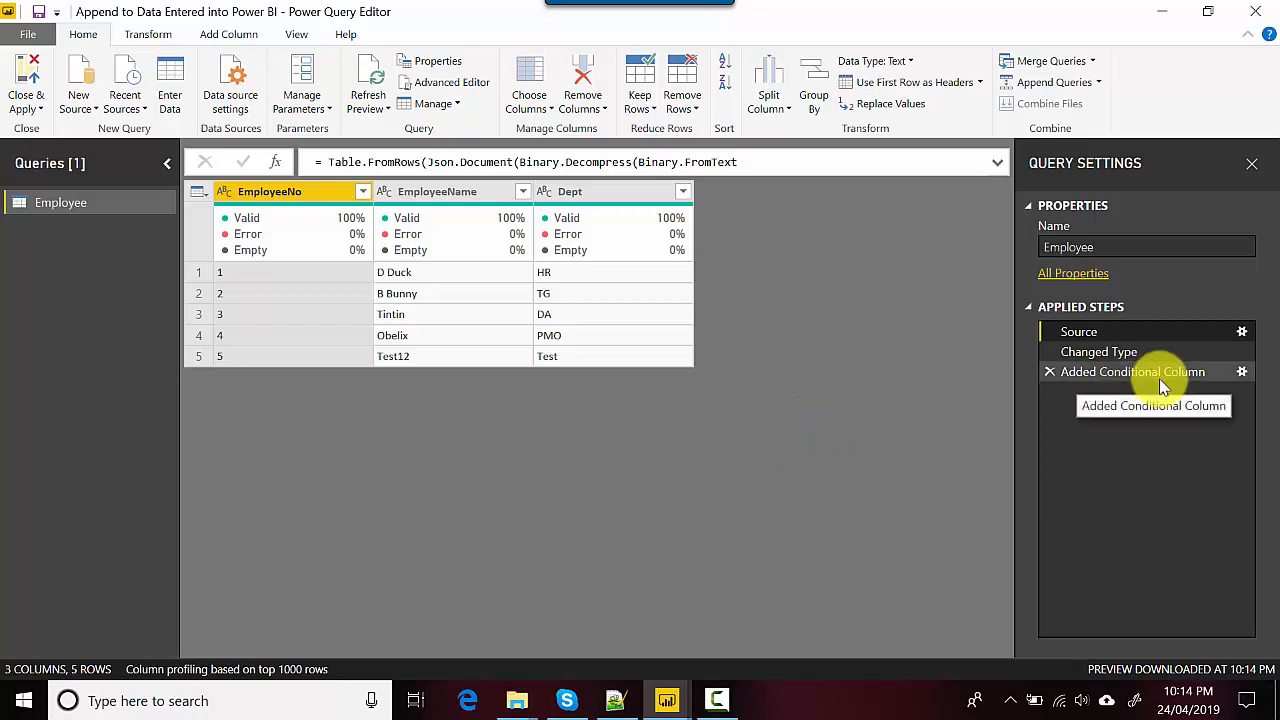
Check the Added Conditional Column step shows Test12 as 'Don't know', then view Close & Apply options
{"action": "left_click", "coordinate": [1133, 371]}
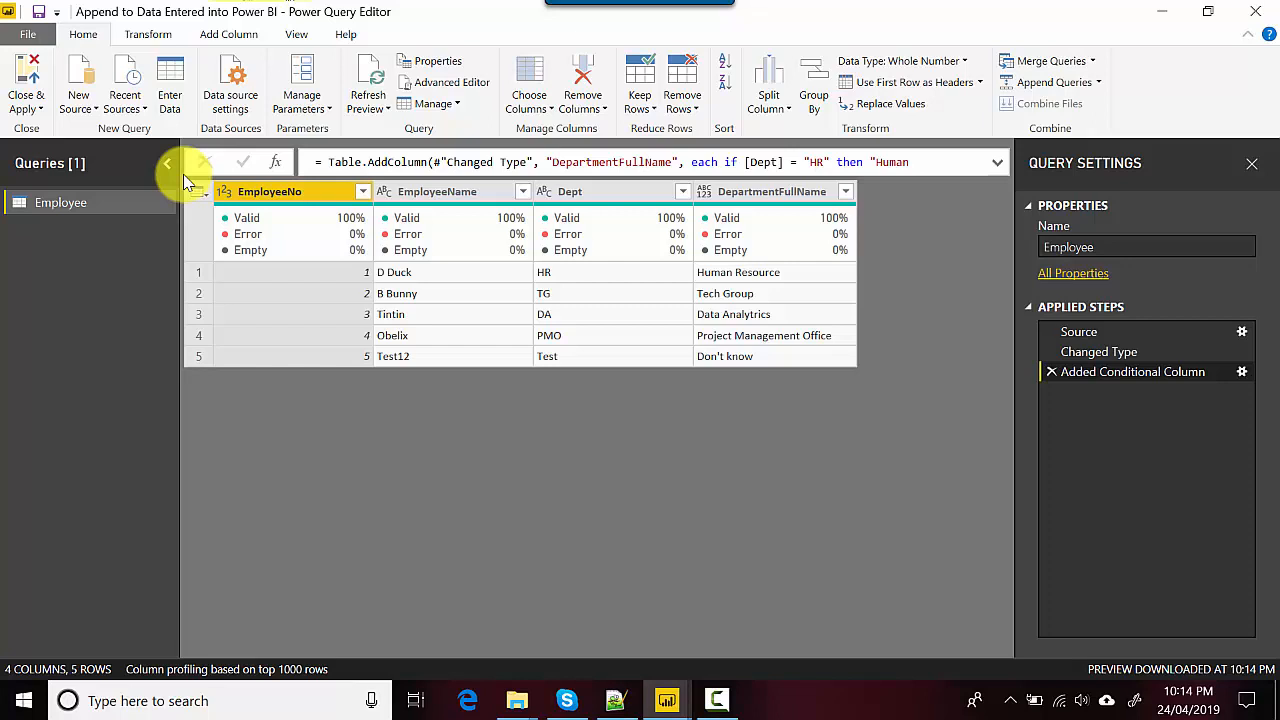
{"action": "mouse_move", "coordinate": [50, 110]}
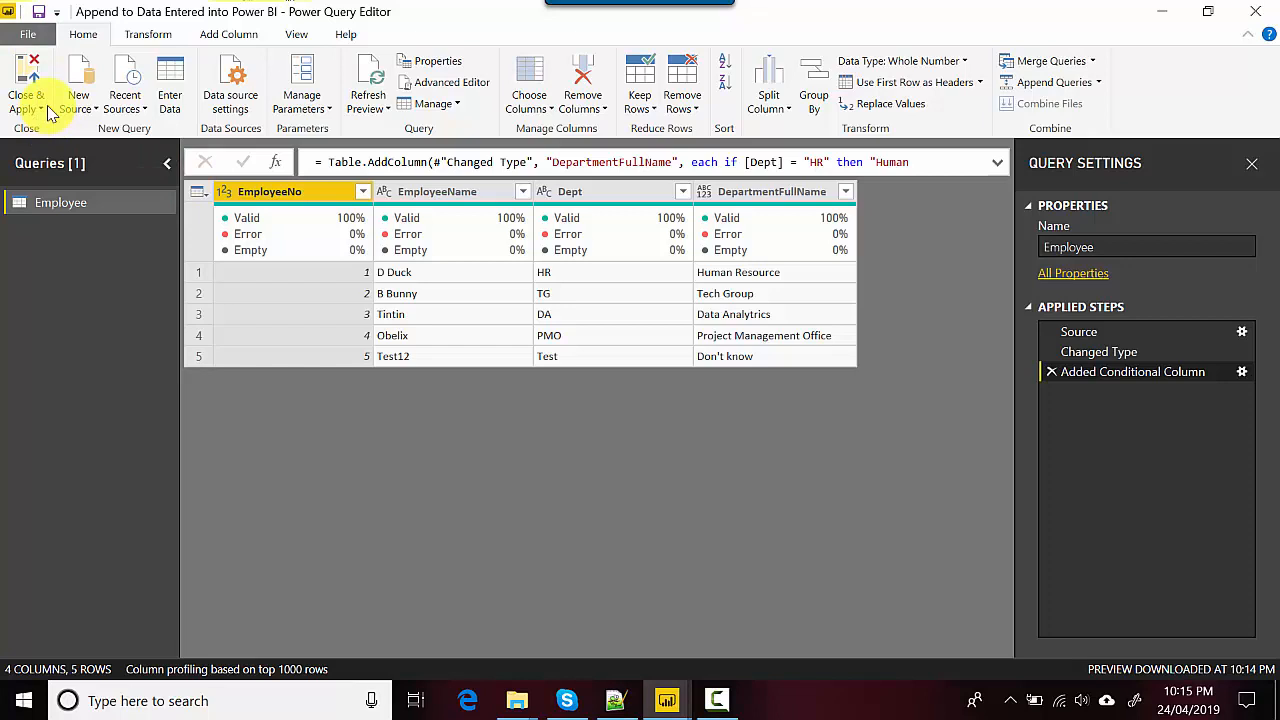
{"action": "left_click", "coordinate": [27, 85]}
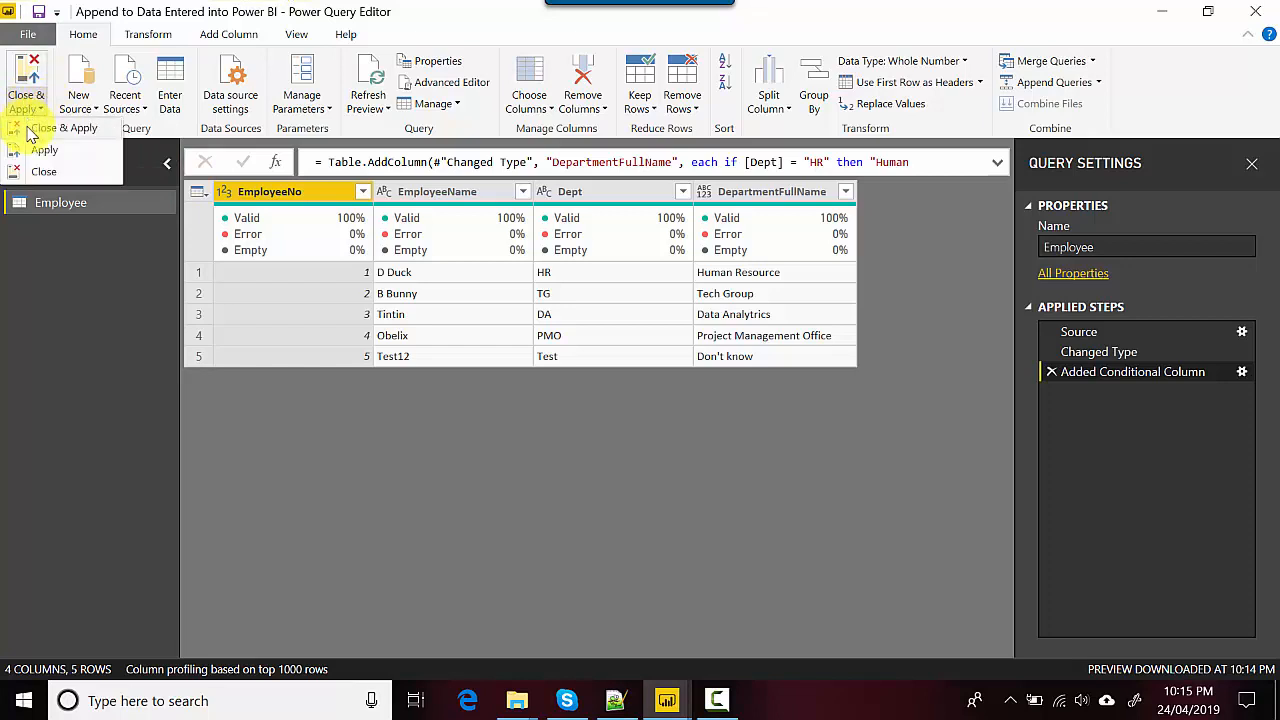
{"action": "mouse_move", "coordinate": [97, 273]}
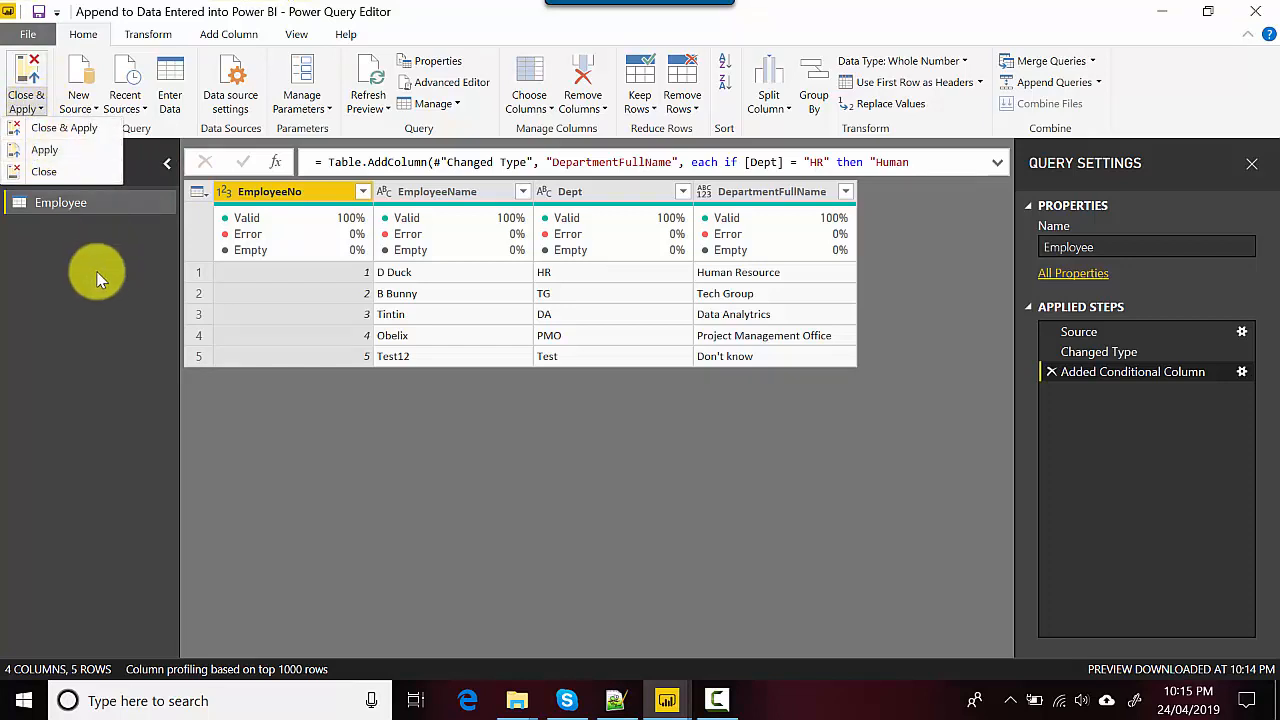